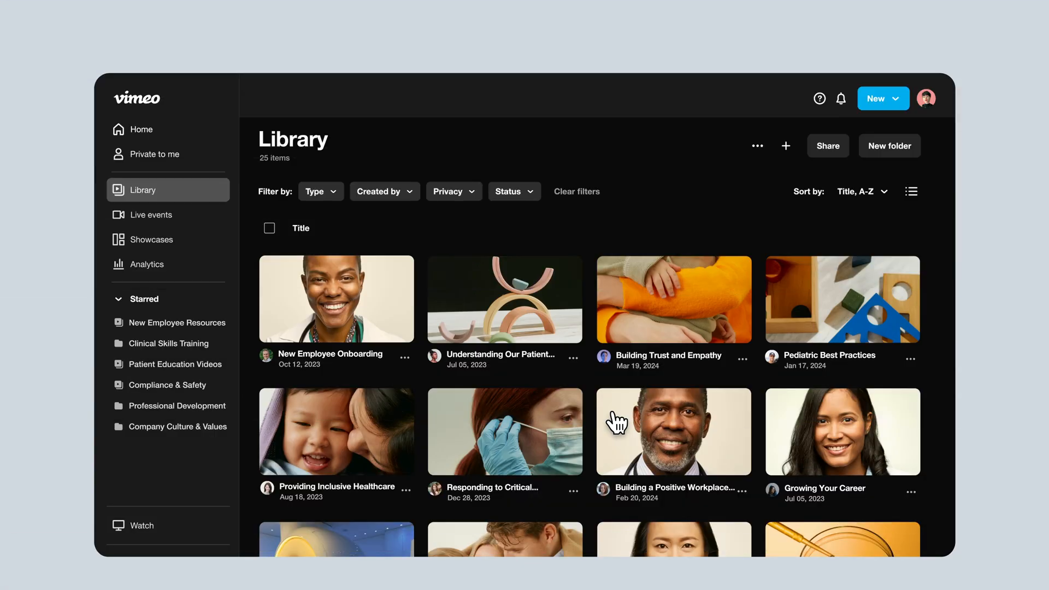
pyautogui.moveTo(682, 319)
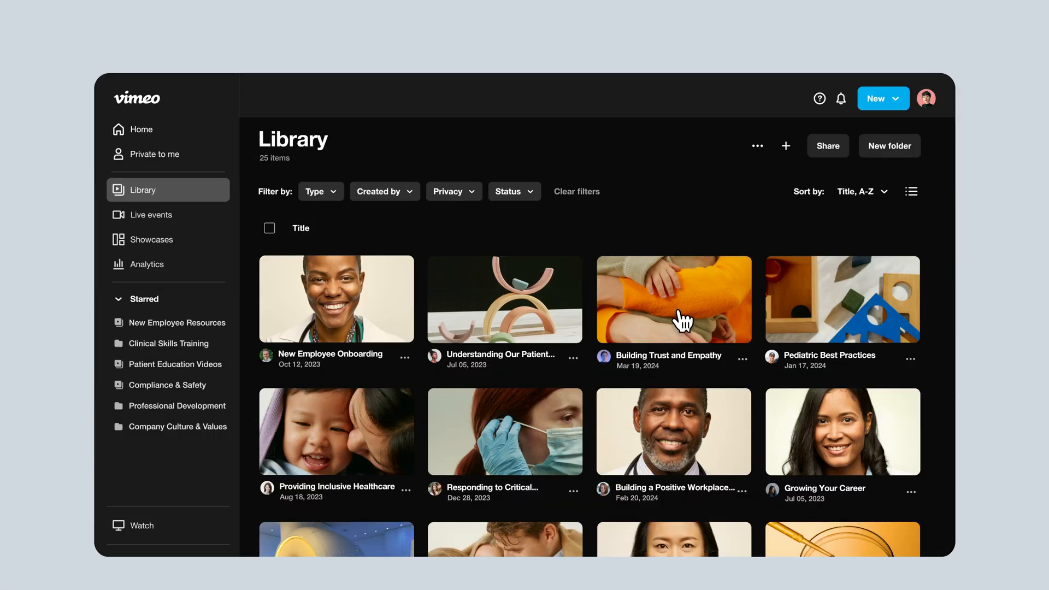
# Open 'Building Trust and Empathy' from the Library grid to view its player and details
pyautogui.click(673, 299)
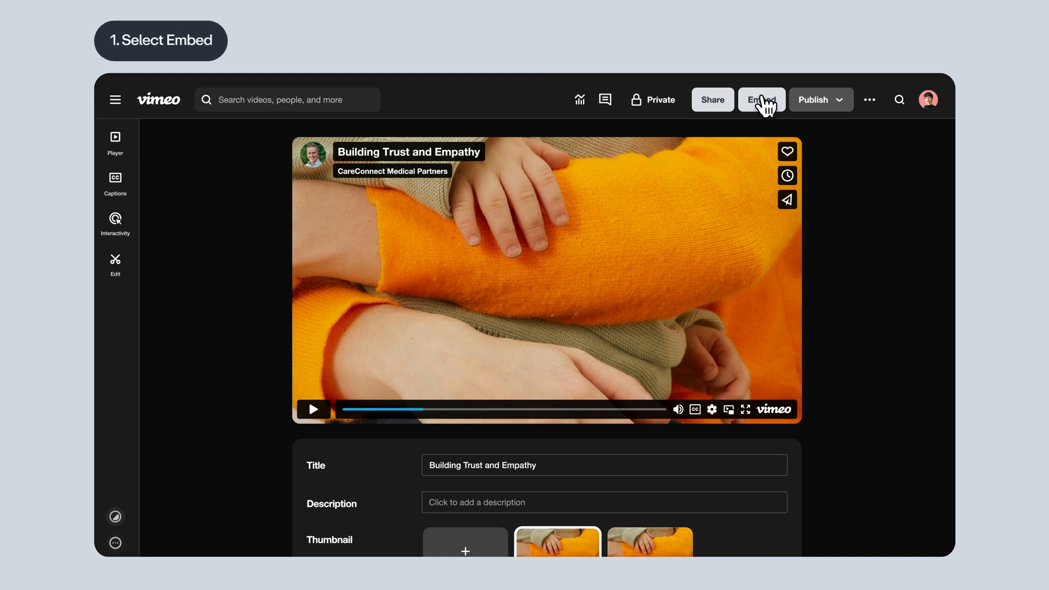
# Show the embed options for 'Building Trust and Empathy', currently set to Anywhere privacy
pyautogui.click(761, 99)
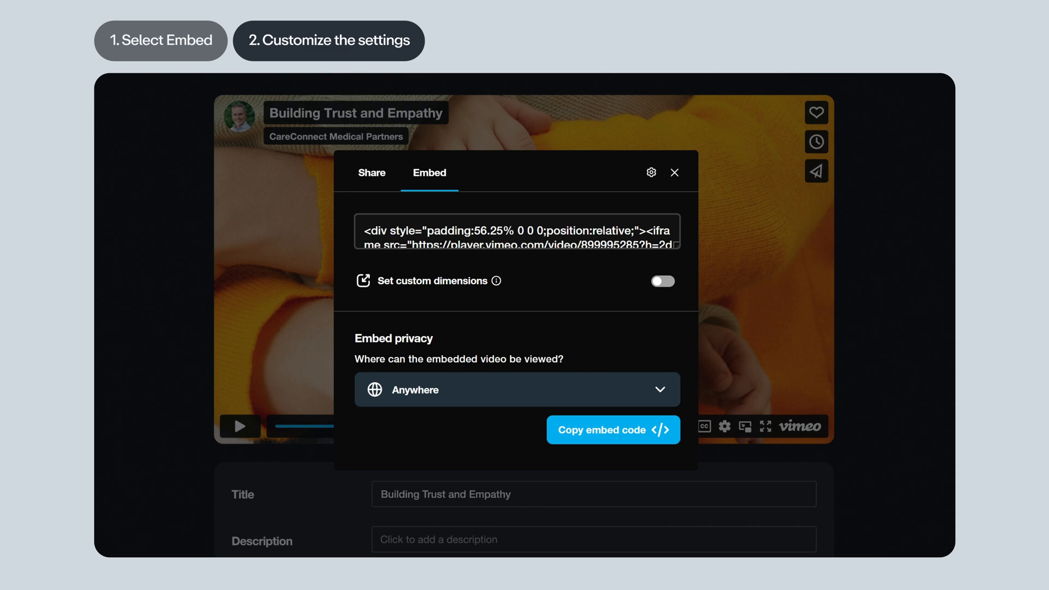
pyautogui.moveTo(744, 143)
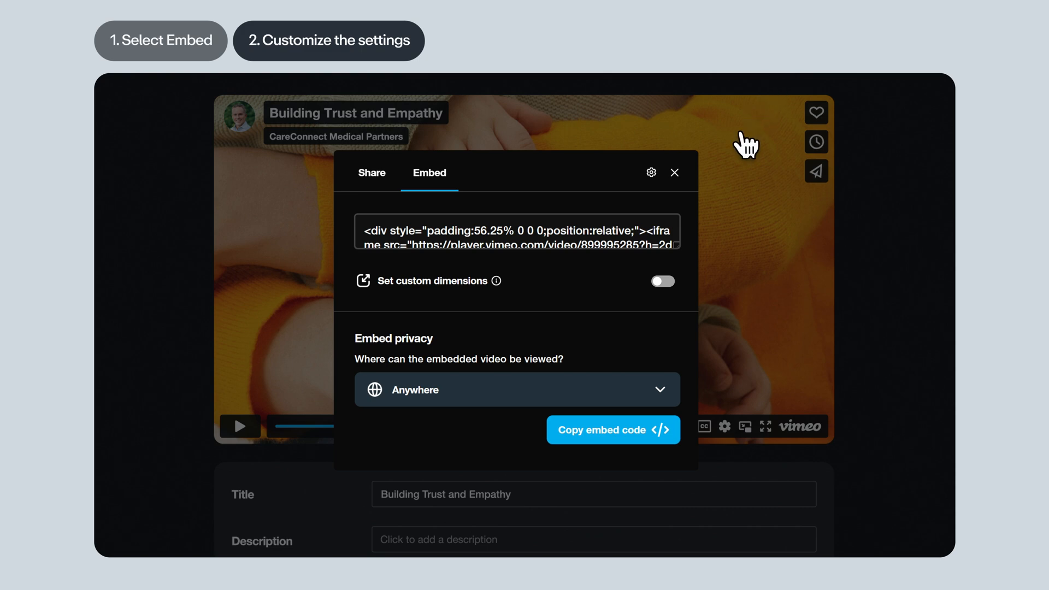
# Enable 3840 x 2160 custom embed dimensions and set embed privacy to Specific domains
pyautogui.click(661, 281)
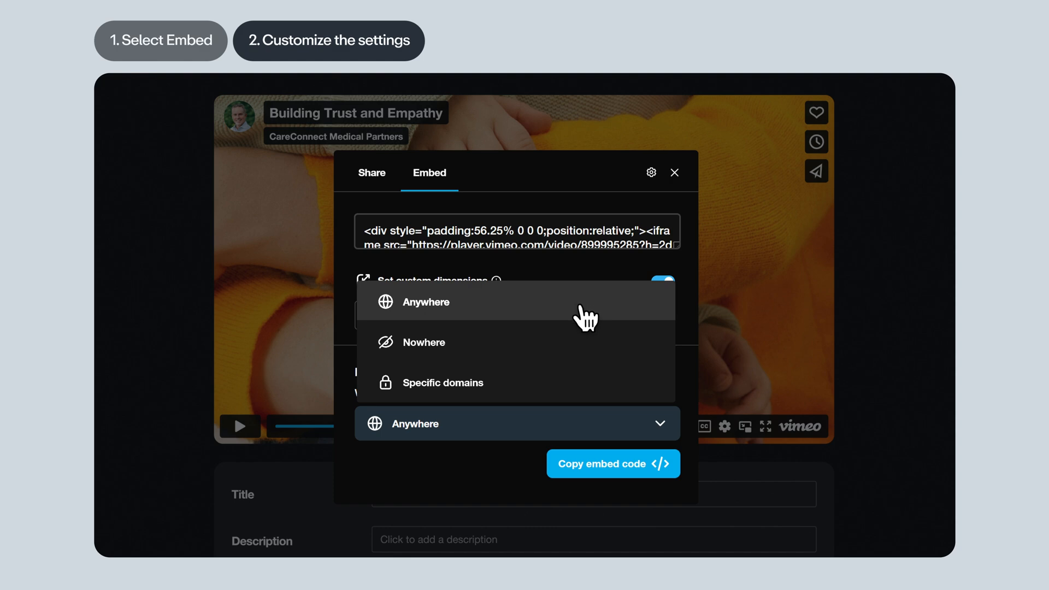
pyautogui.click(442, 381)
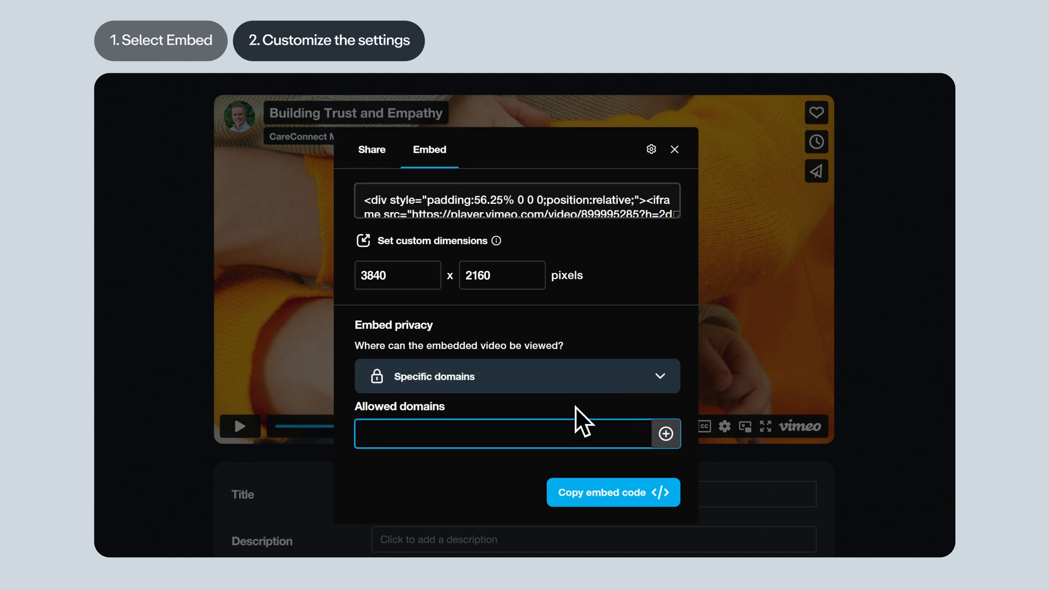
# Add careconnectmedical.net to the allowed embed domains and copy the embed code
pyautogui.write('c')
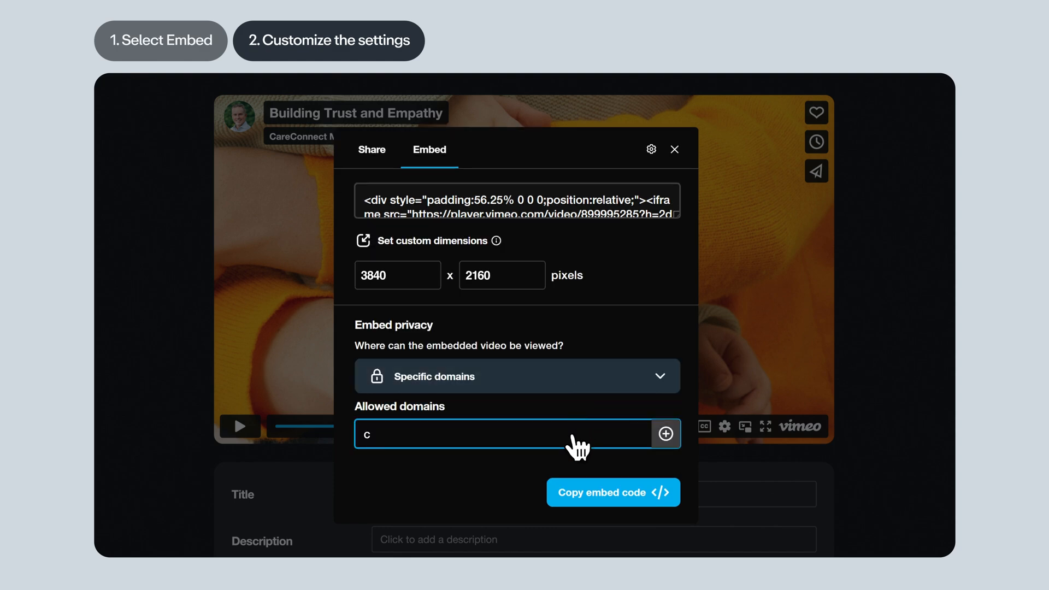
pyautogui.click(665, 433)
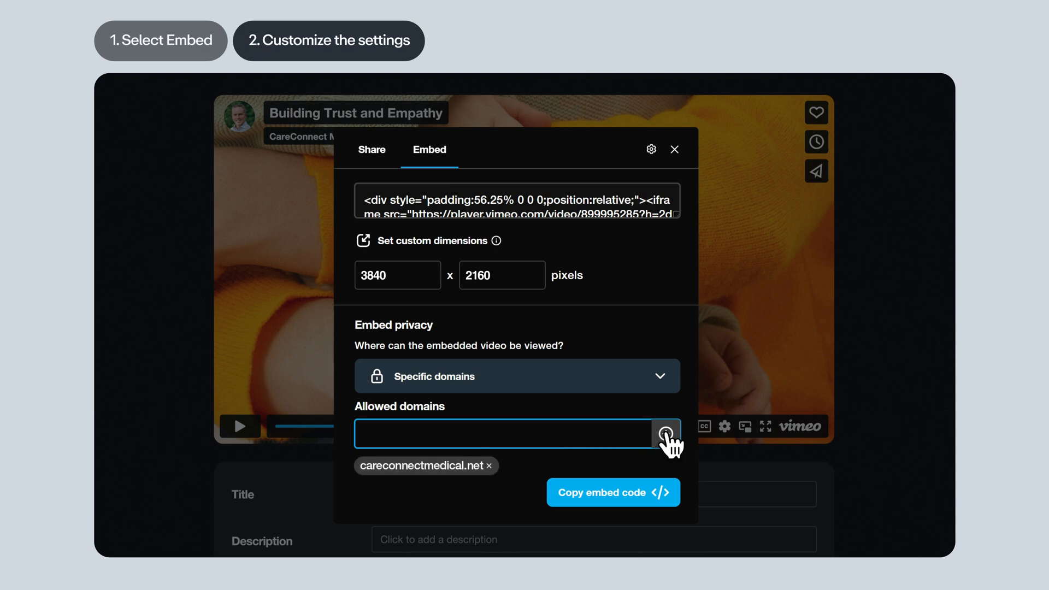
pyautogui.moveTo(655, 479)
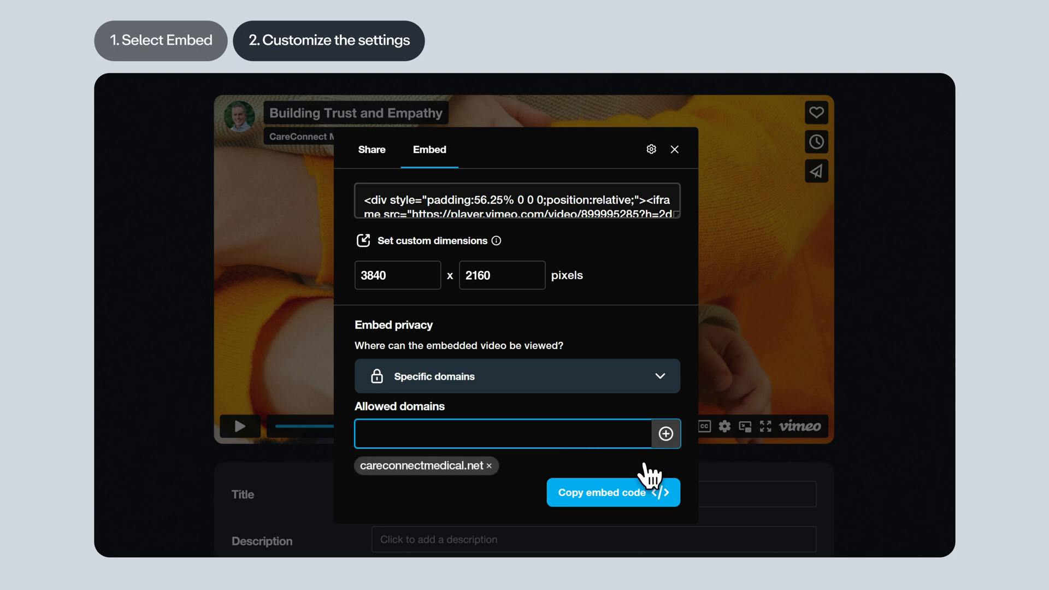
pyautogui.click(611, 492)
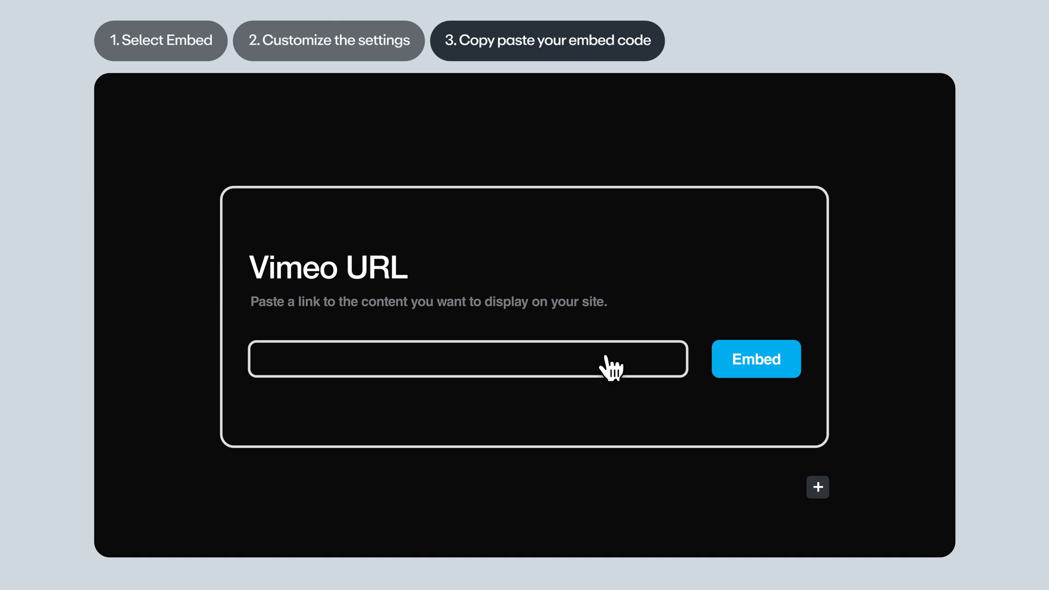
# Embed vimeo.com/1529850 in the site's Vimeo URL block, then copy the video's share link
pyautogui.write('vimeo.com/1529850')
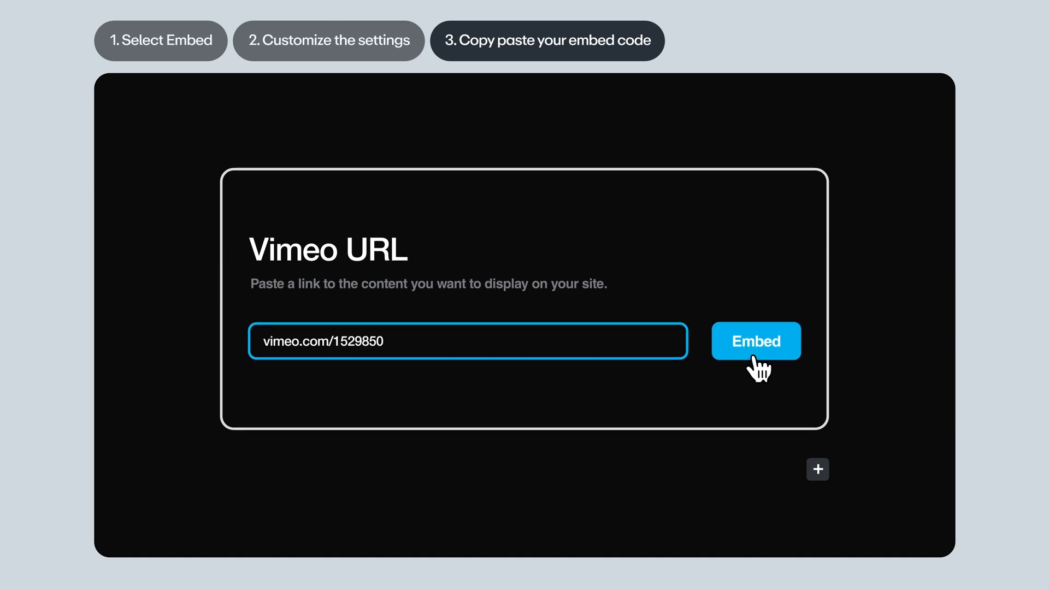
pyautogui.click(755, 340)
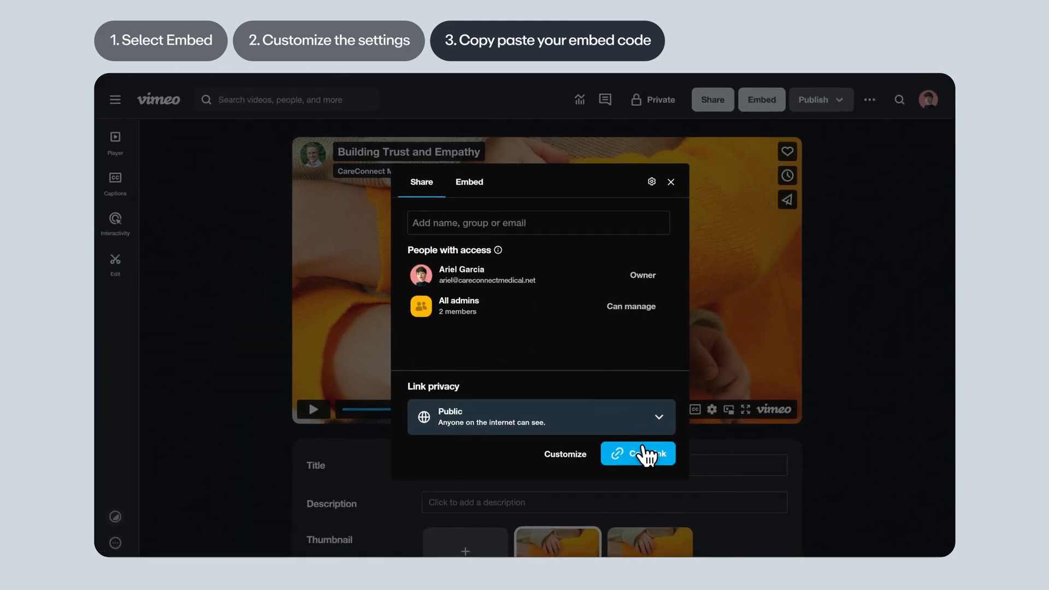
pyautogui.click(635, 453)
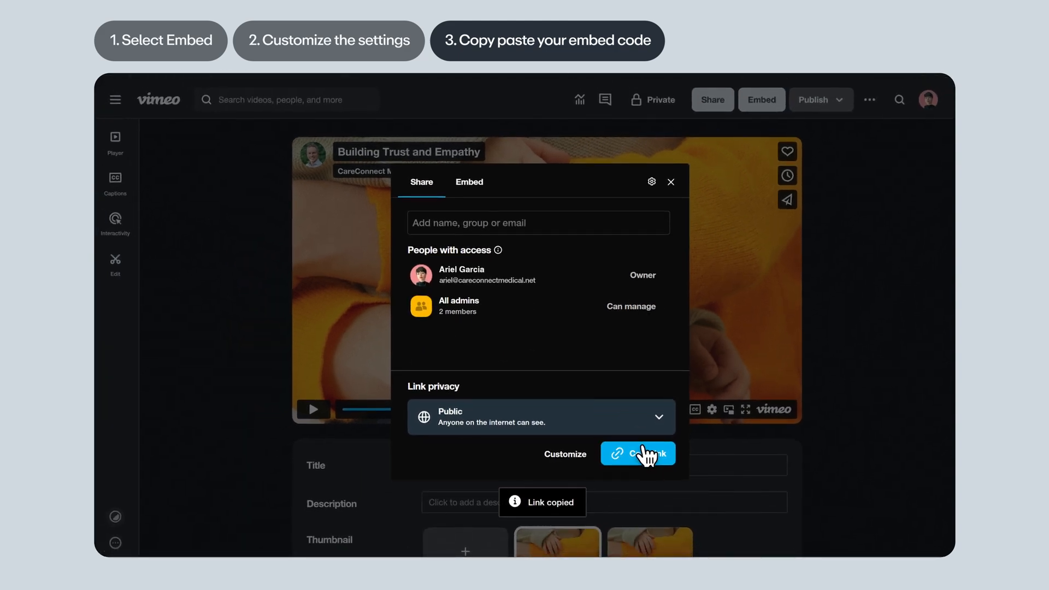